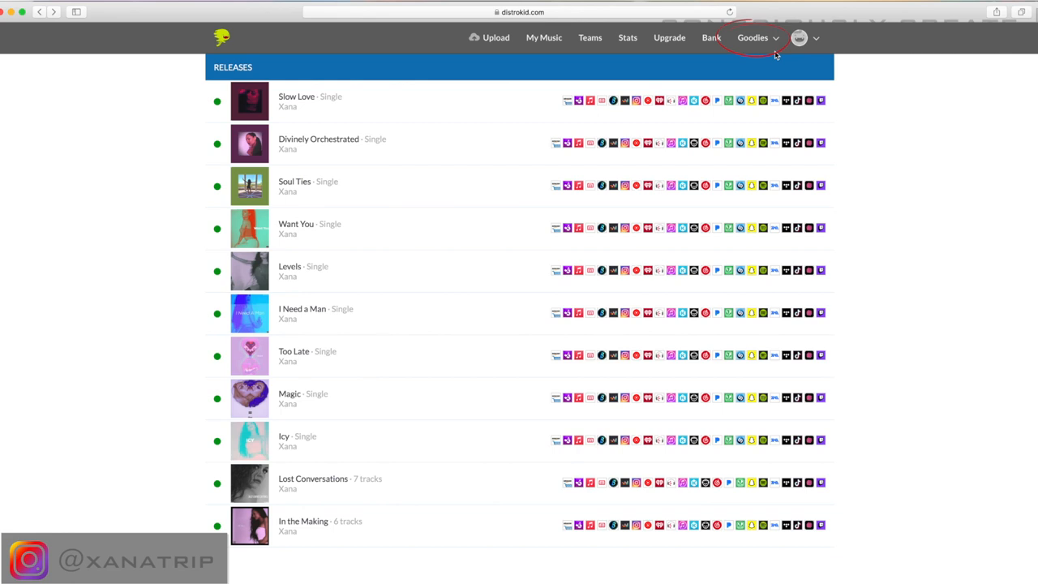
Reach the Artist Page Fixer tool from the Goodies menu's helpful tools.
click(752, 37)
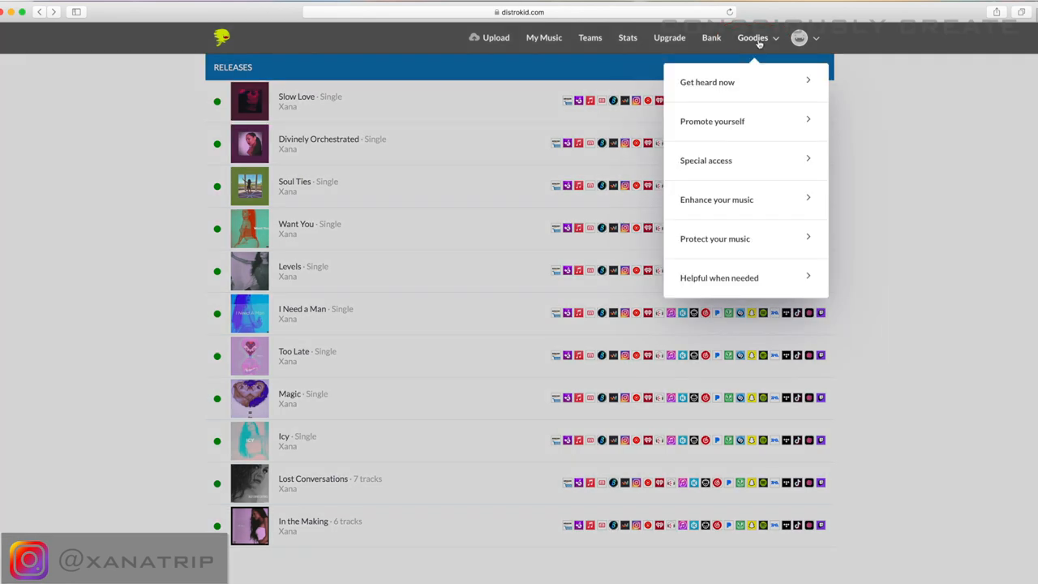
mouse_move(731, 277)
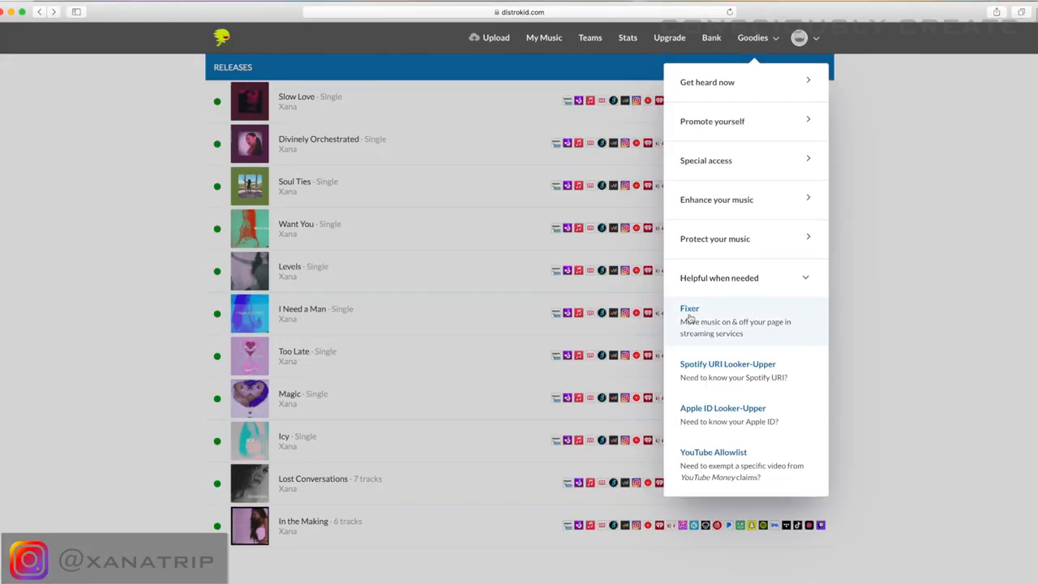
click(689, 308)
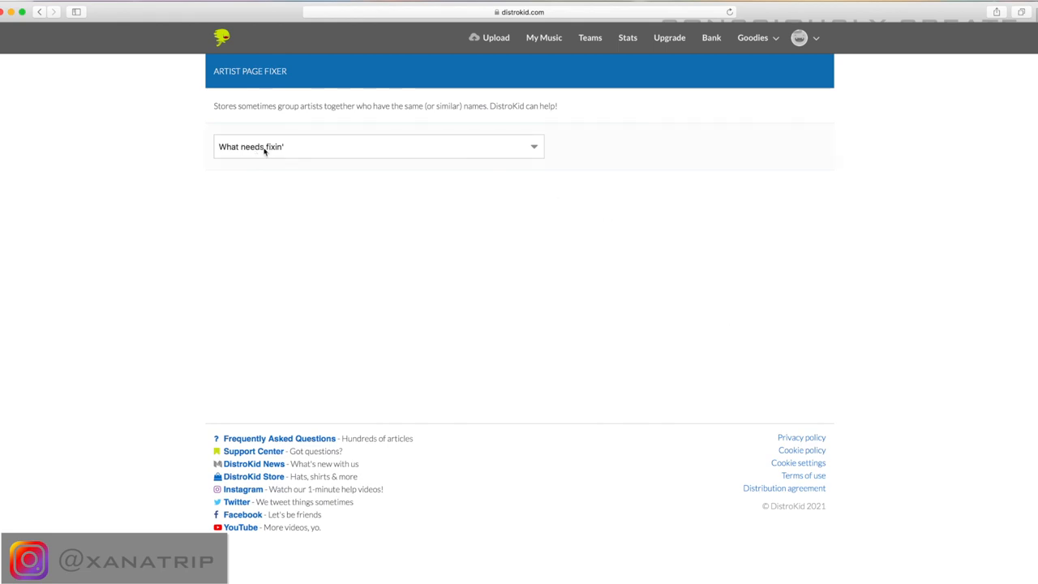
Report 'My music is on the incorrect page' with Amazon chosen as the store.
click(376, 146)
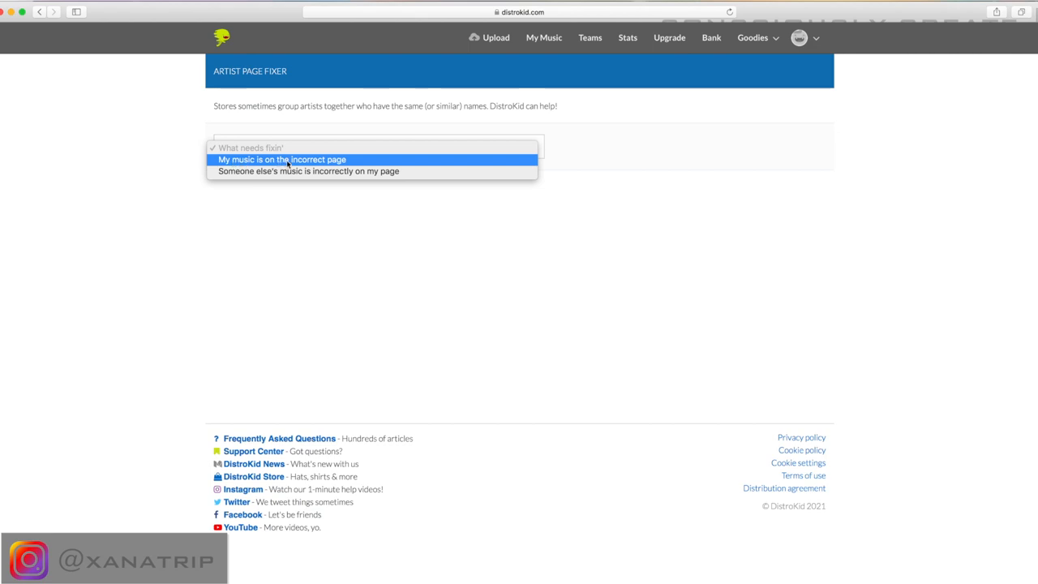
mouse_move(275, 172)
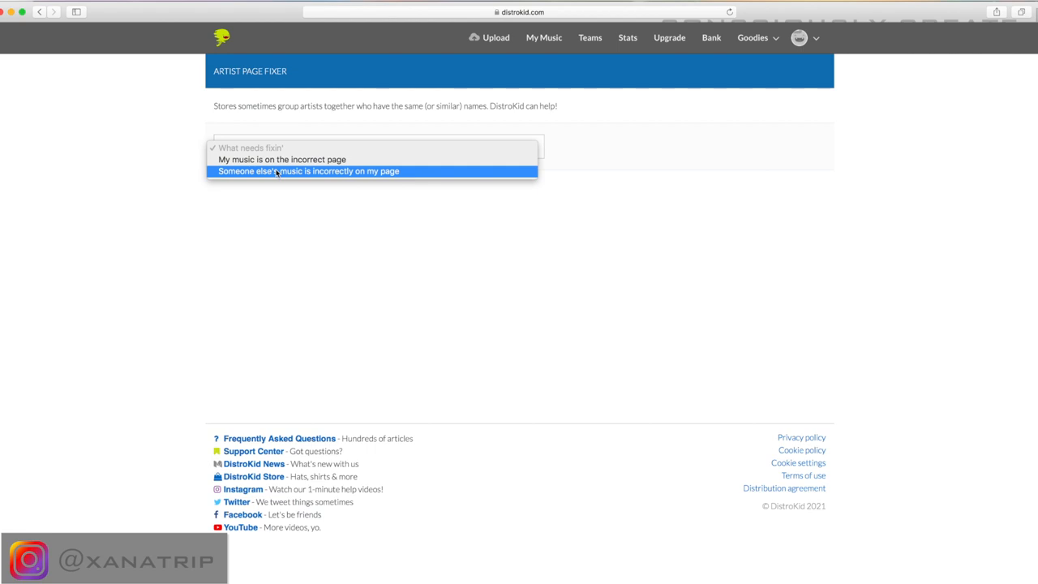
mouse_move(263, 158)
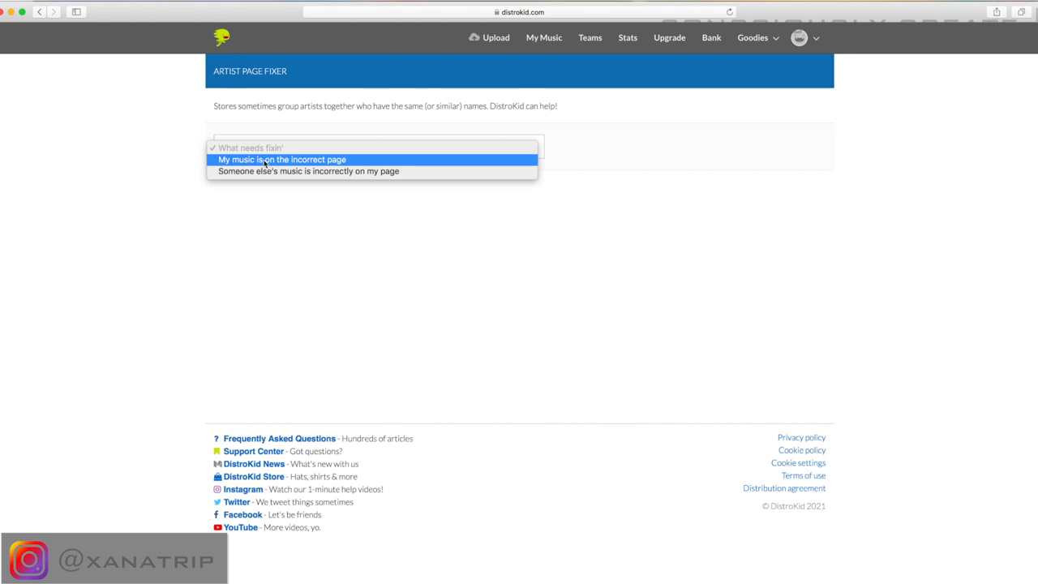
click(285, 159)
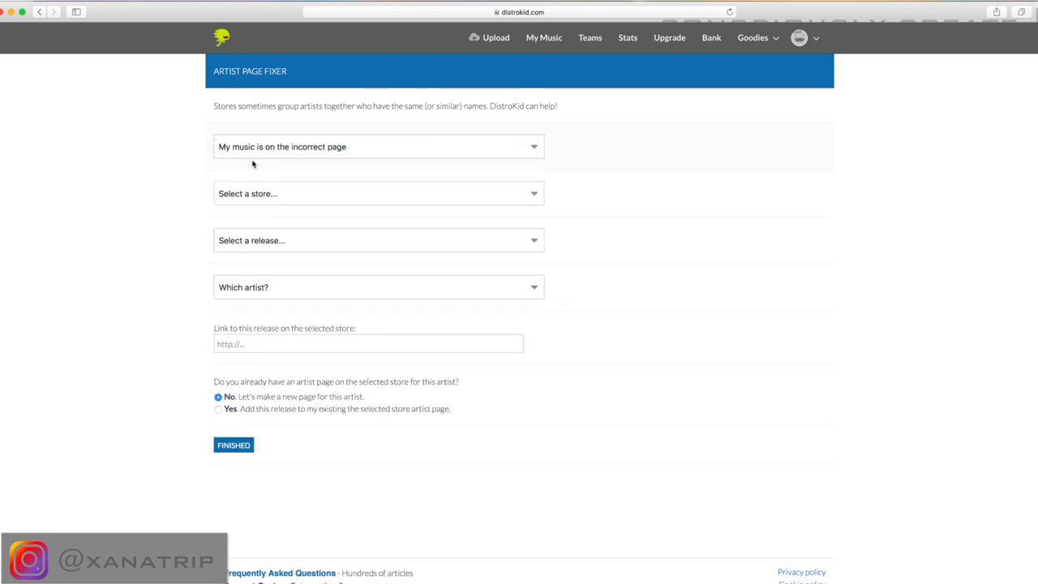
mouse_move(250, 181)
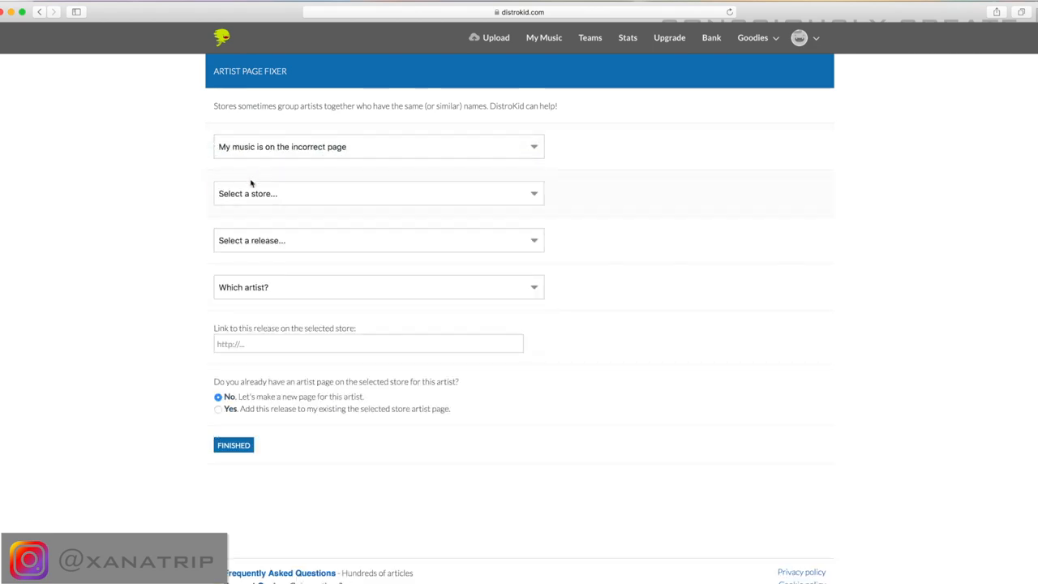
click(376, 192)
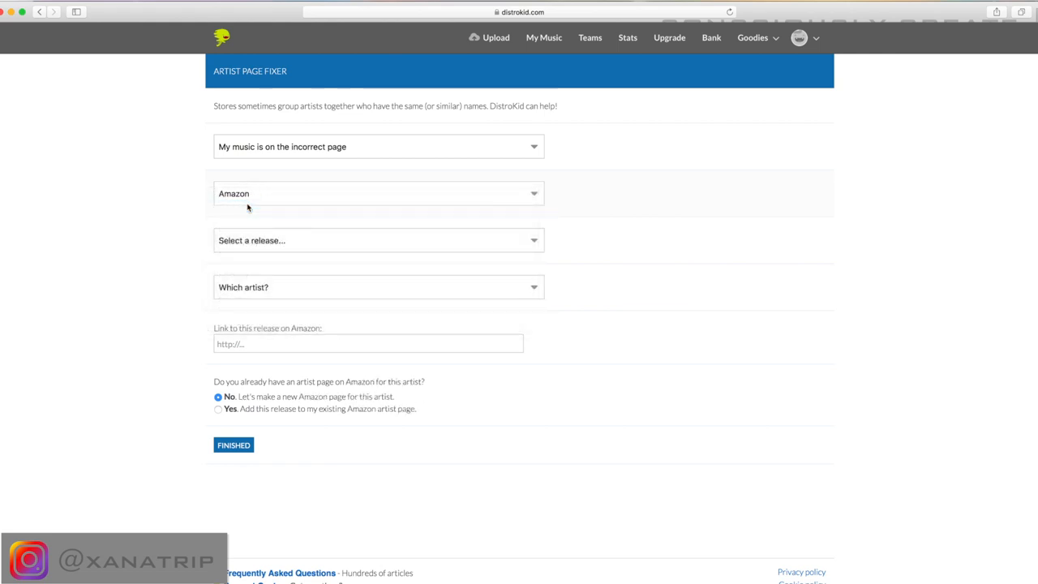